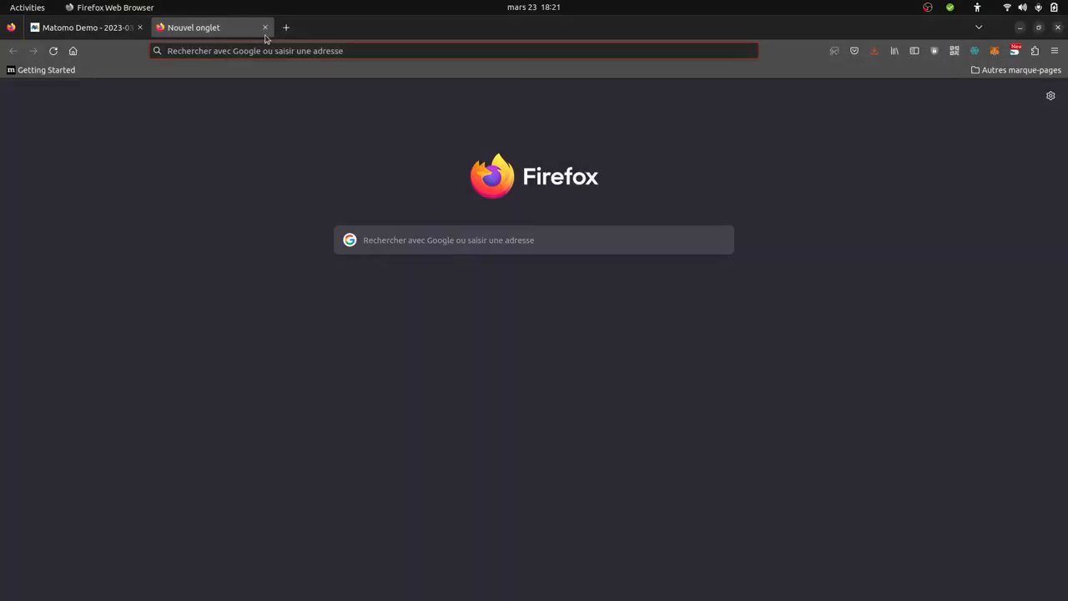
# - Return to the Matomo Pages report and start clearing its URL filter in the search box
pyautogui.click(83, 27)
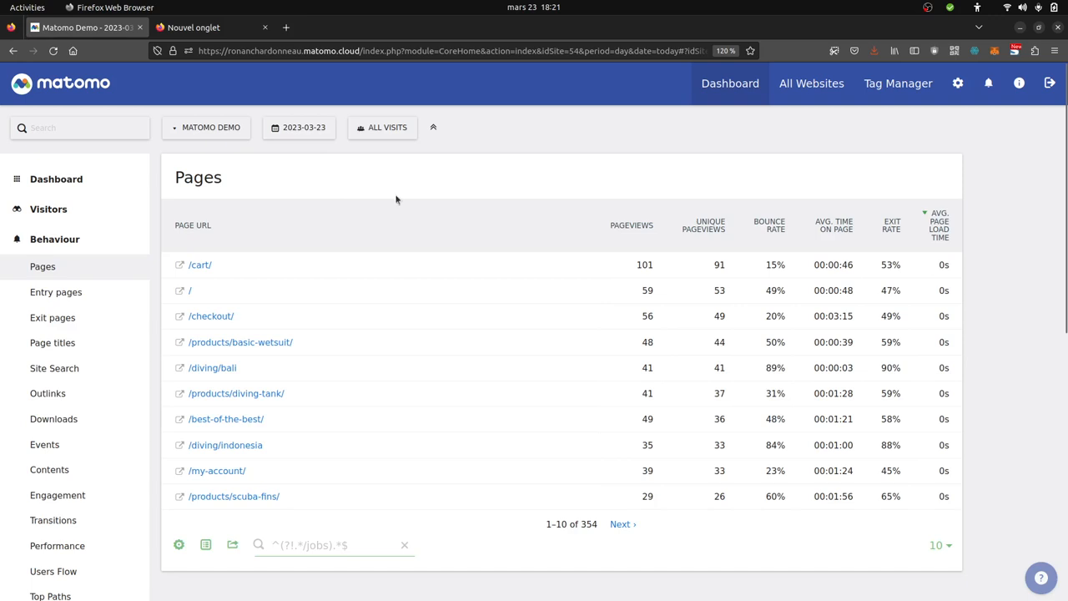
pyautogui.moveTo(314, 280)
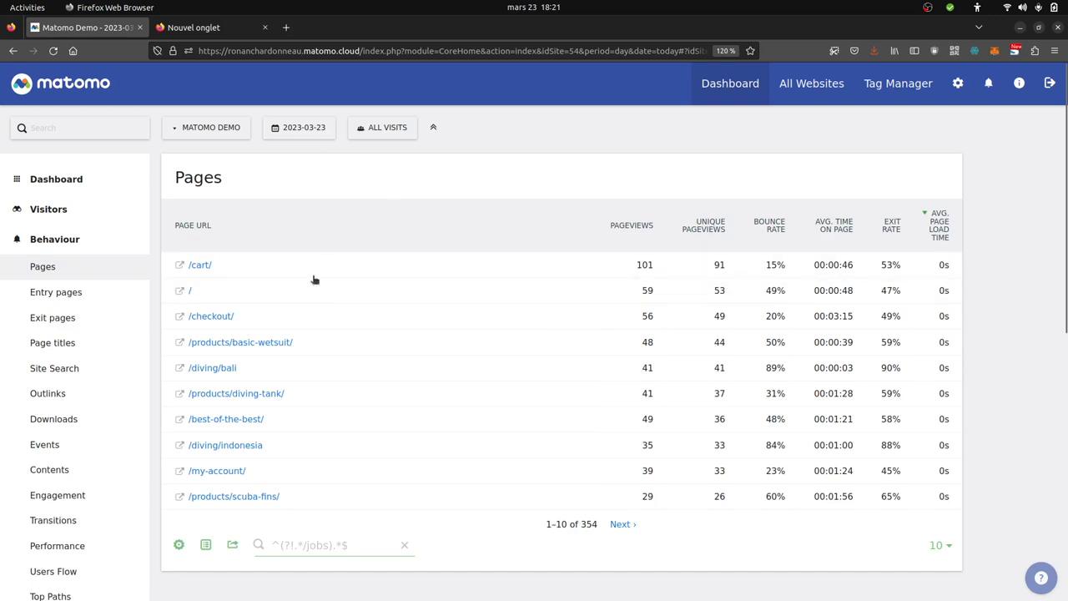
pyautogui.click(404, 544)
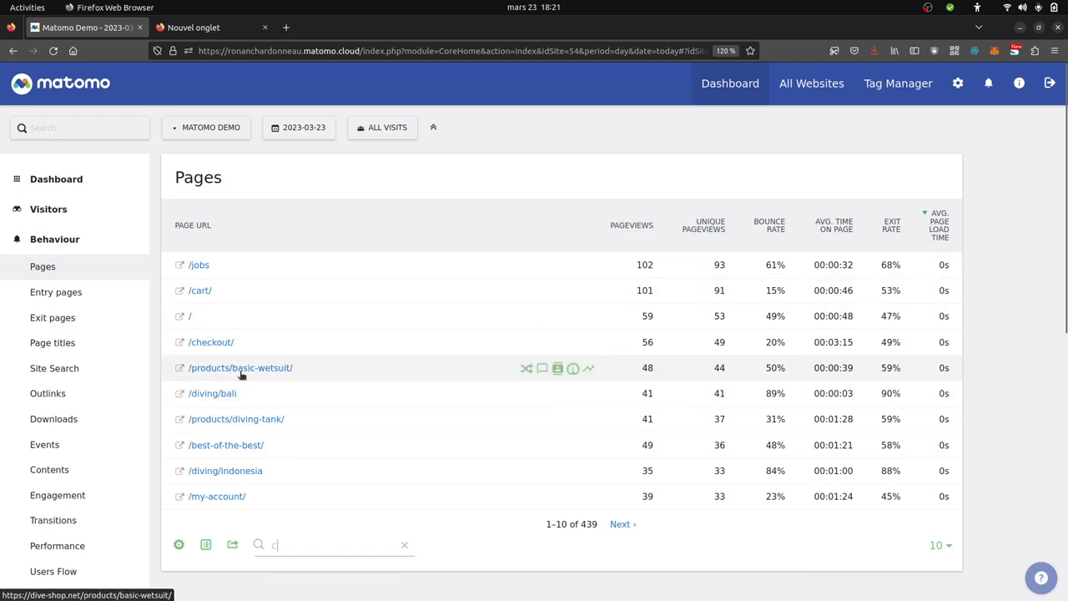
pyautogui.write('art')
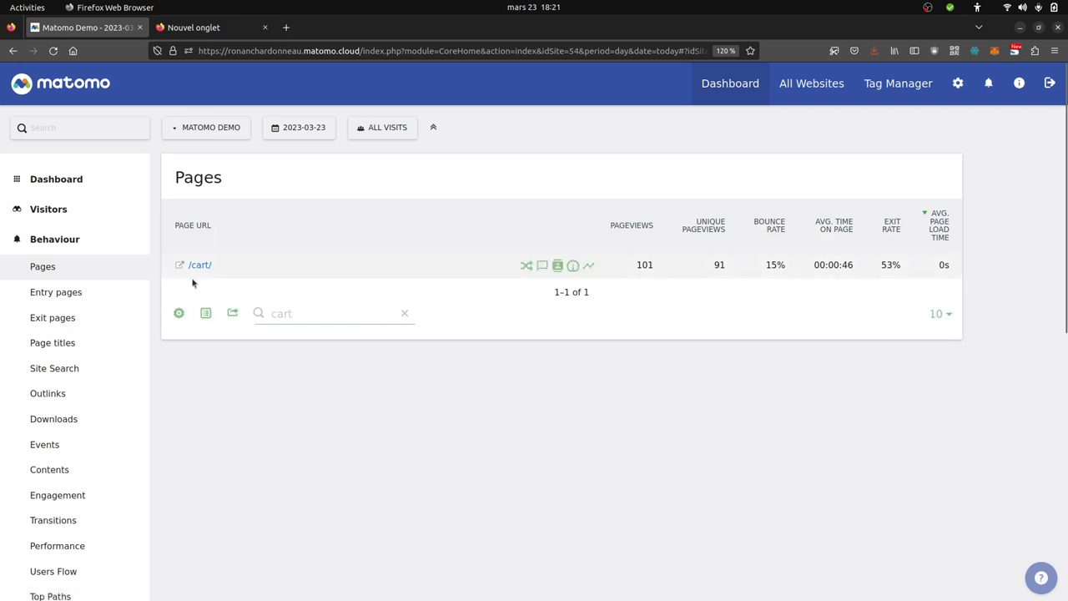
pyautogui.click(325, 314)
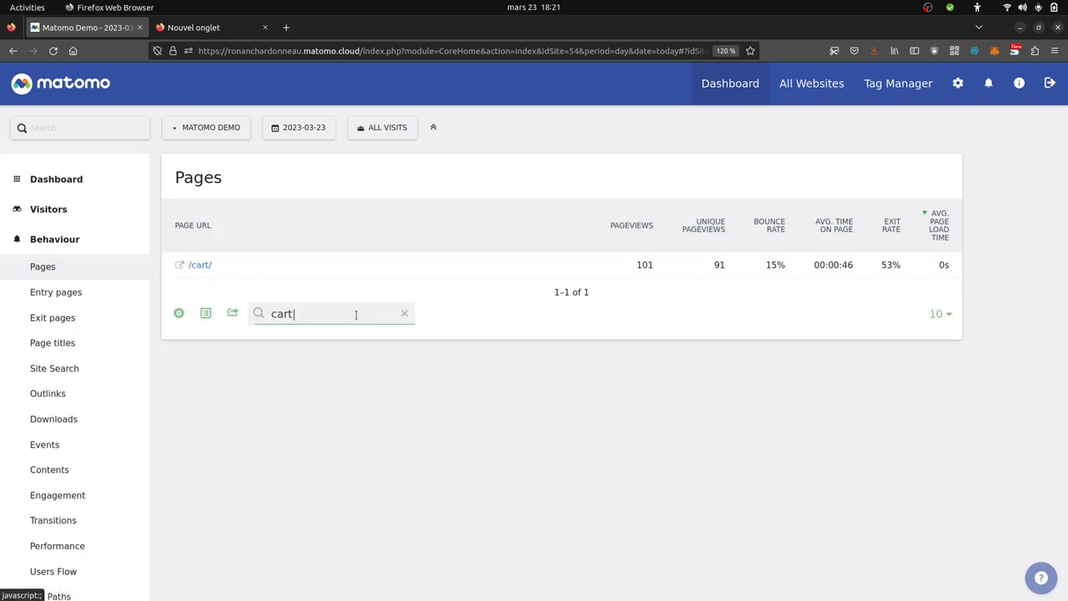
pyautogui.write('|job')
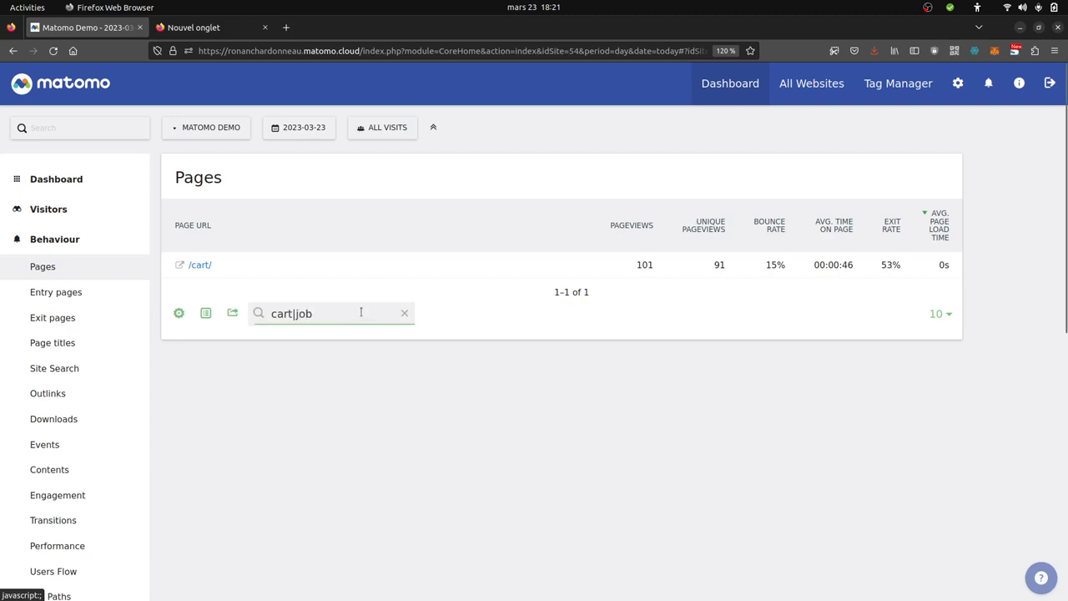
pyautogui.write('s')
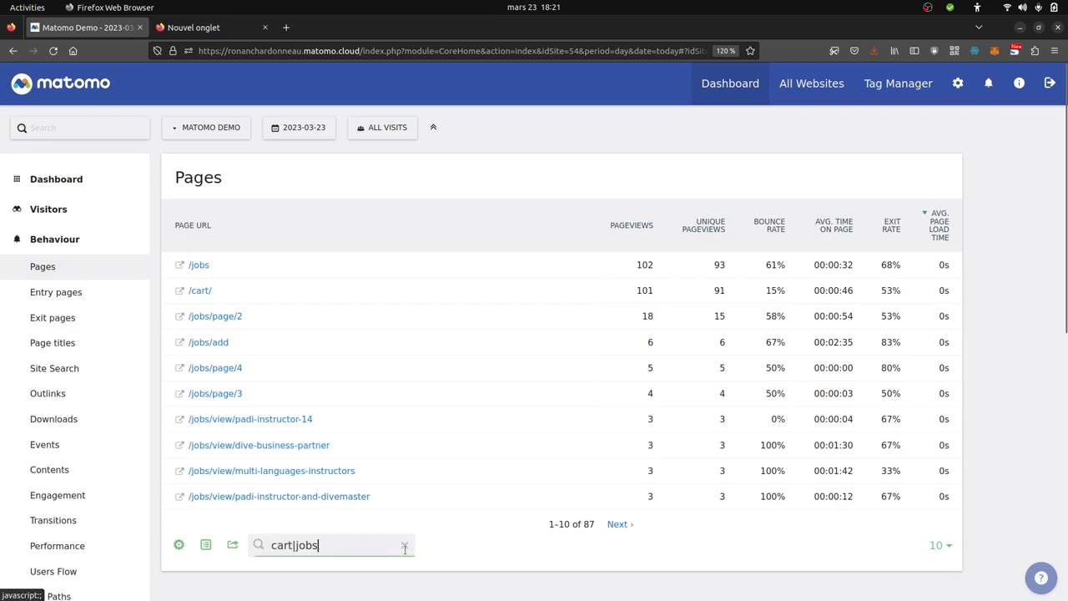
pyautogui.click(403, 544)
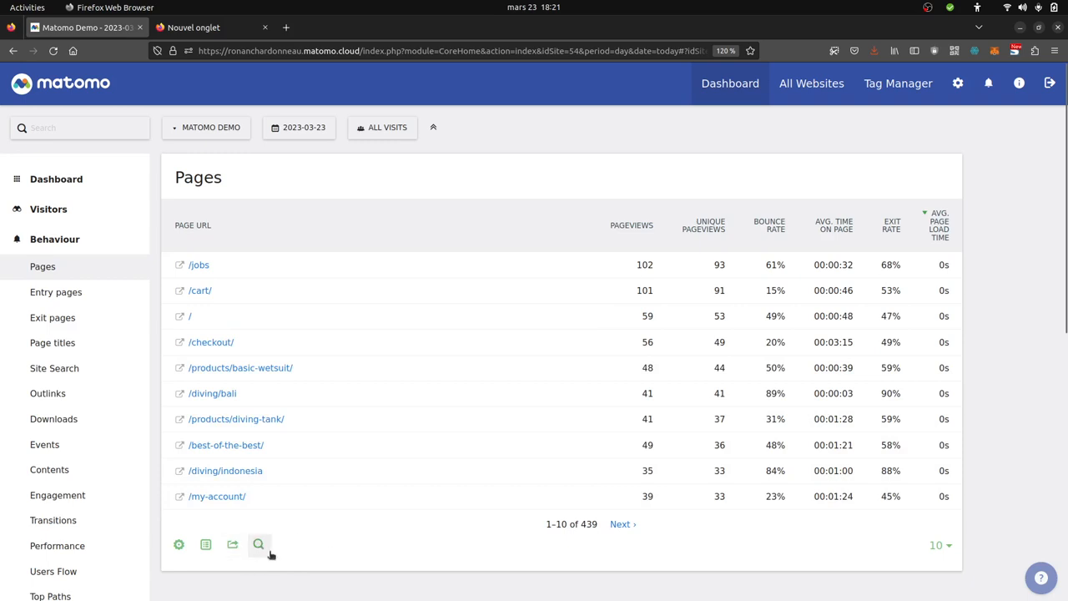
pyautogui.moveTo(259, 287)
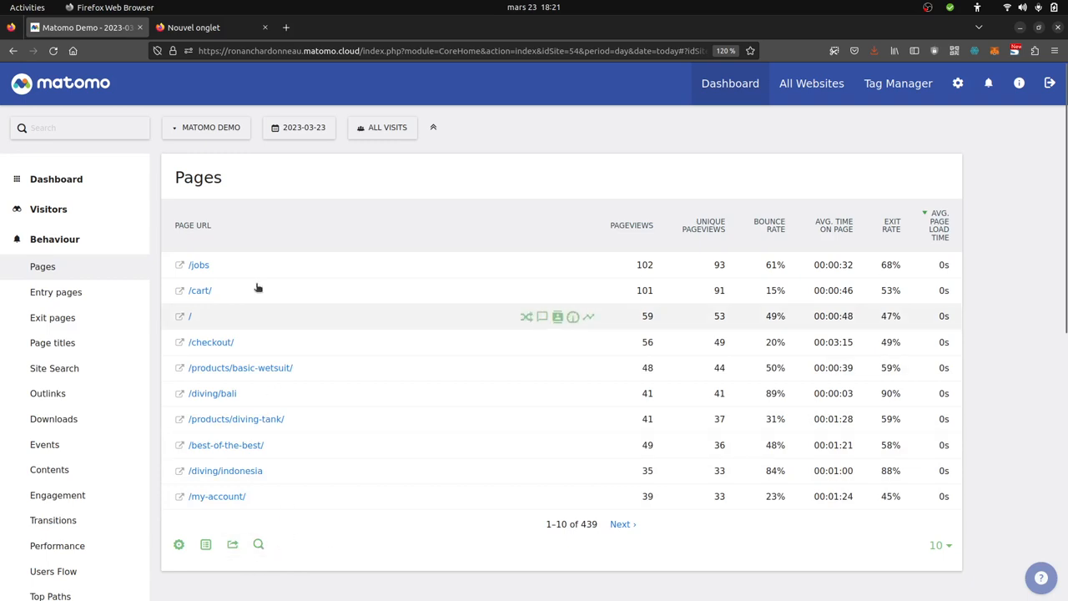
pyautogui.moveTo(192, 284)
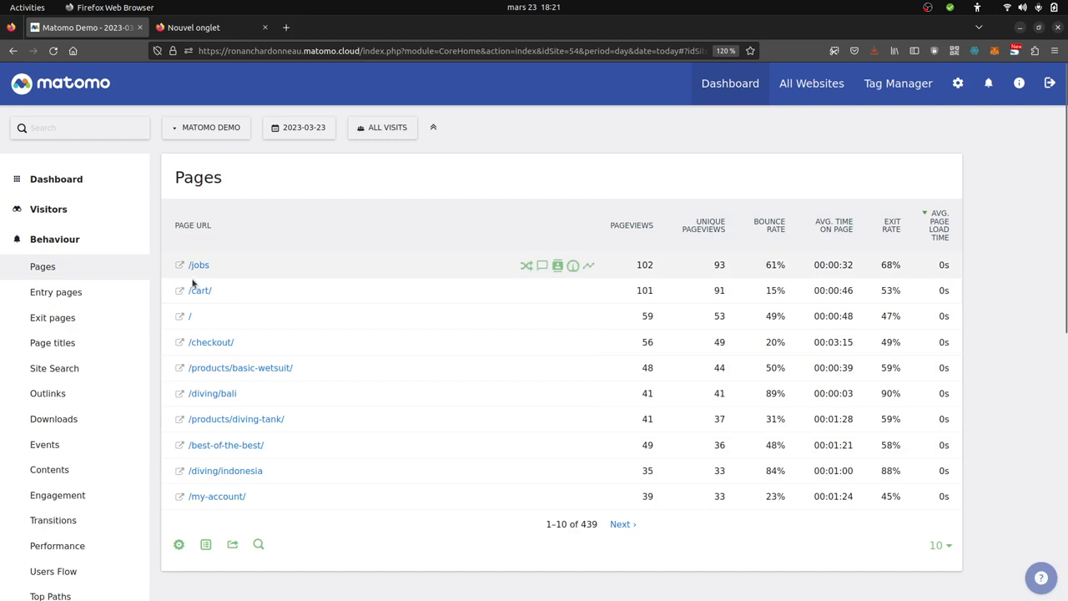
pyautogui.moveTo(199, 264)
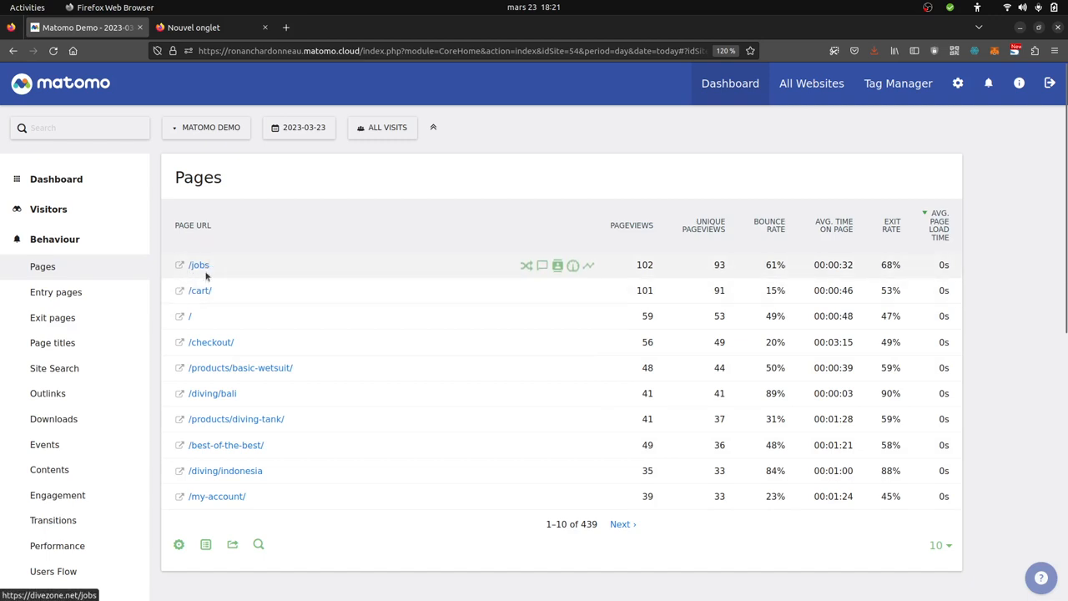
pyautogui.moveTo(231, 267)
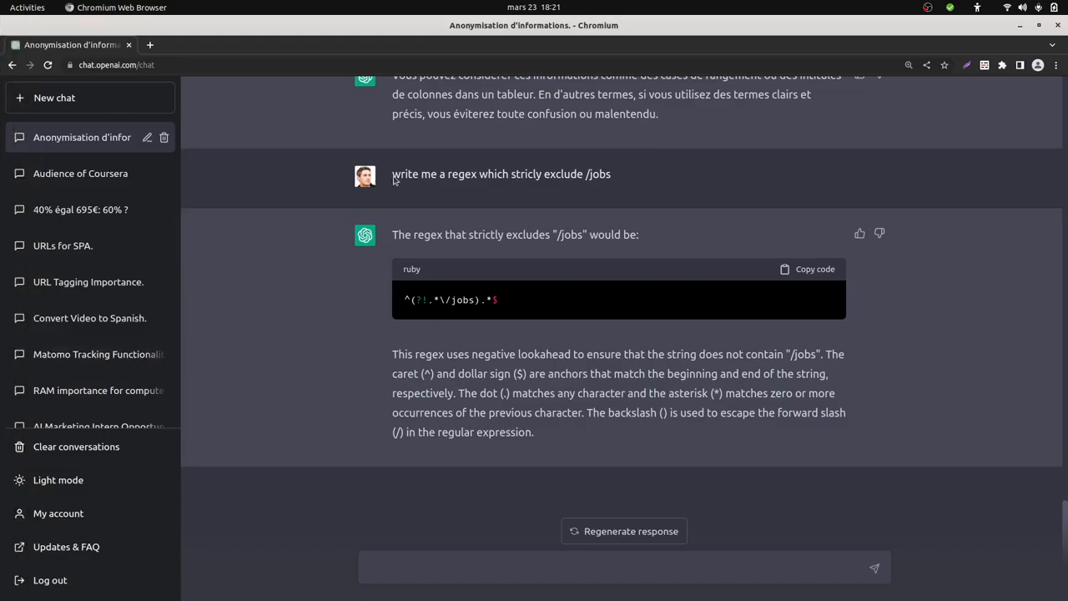
pyautogui.moveTo(410, 197)
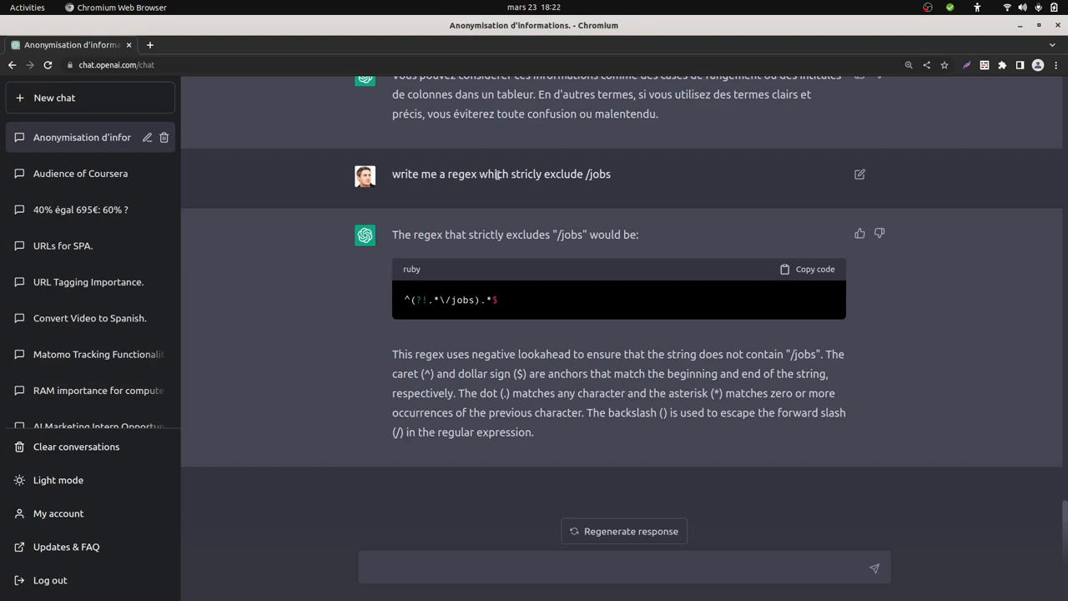
pyautogui.moveTo(650, 220)
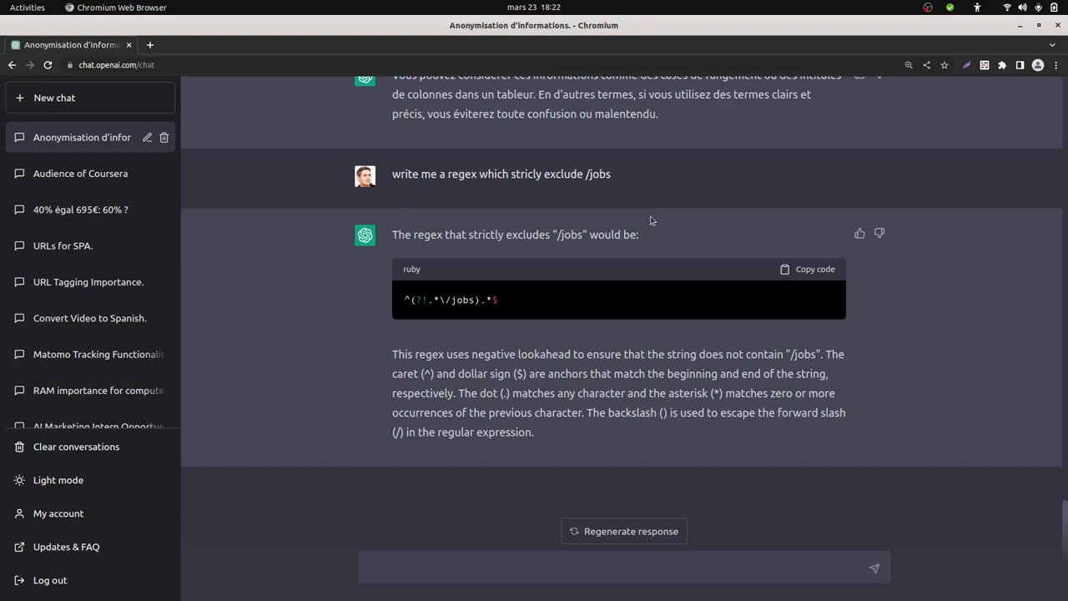
pyautogui.moveTo(799, 274)
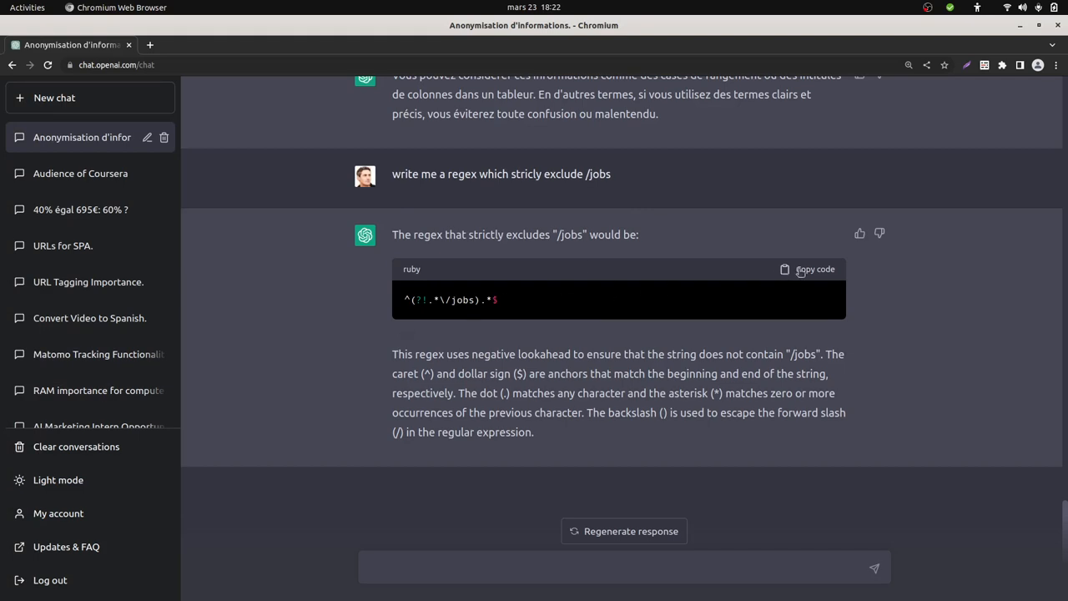
# - Copy ChatGPT's negative-lookahead regex ^(?!.*\/jobs).*$ that excludes /jobs
pyautogui.click(814, 269)
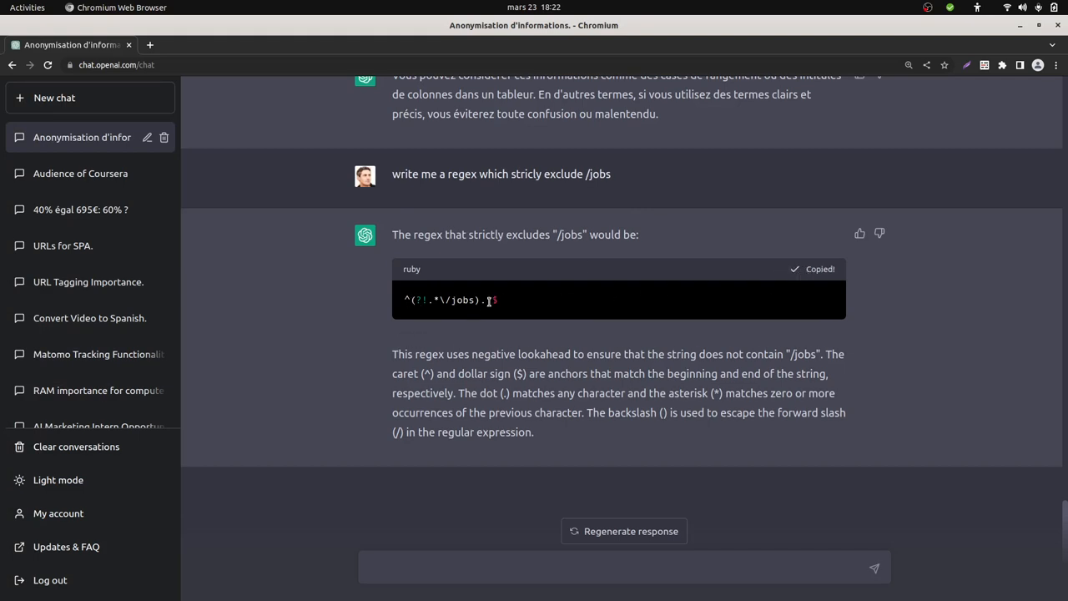
pyautogui.moveTo(317, 360)
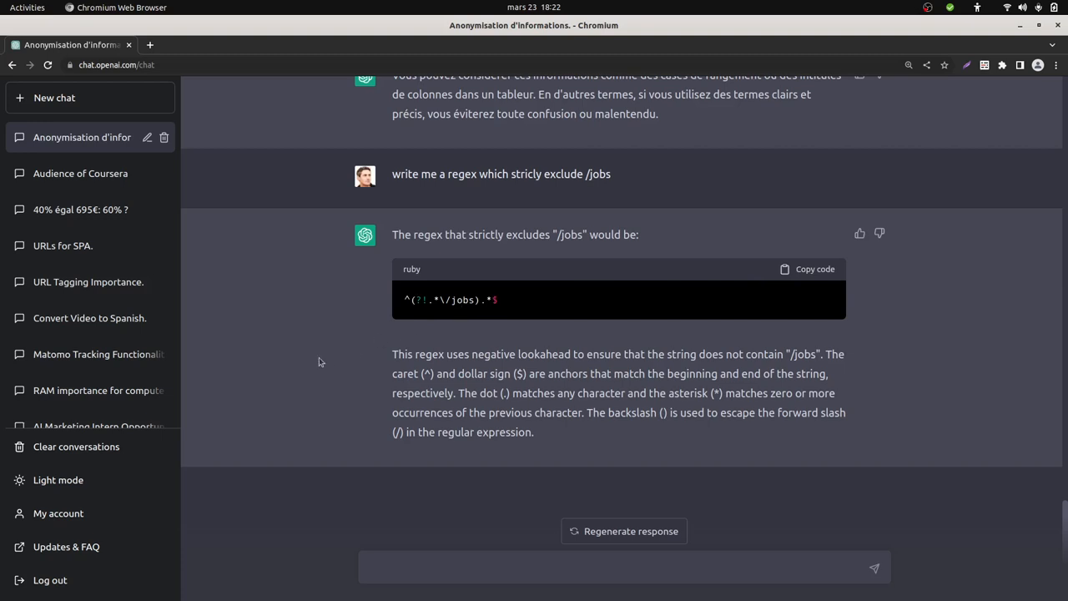
pyautogui.moveTo(444, 304)
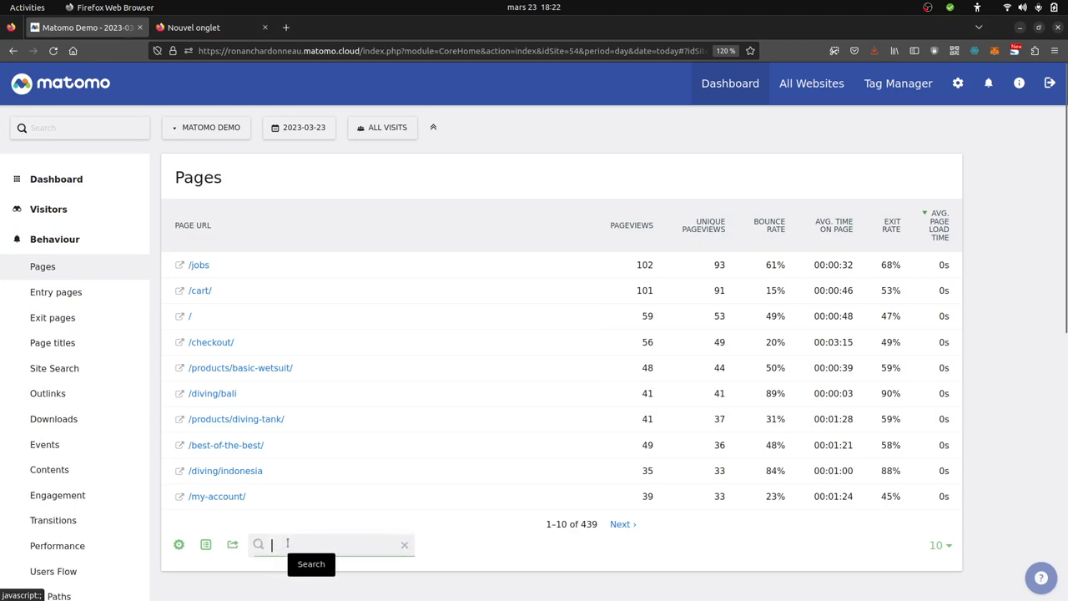
# - Filter the Pages table with regex ^(?!.*\jobs).*$ so /jobs URLs drop out
pyautogui.write('^(?!.*\\jobs).*$')
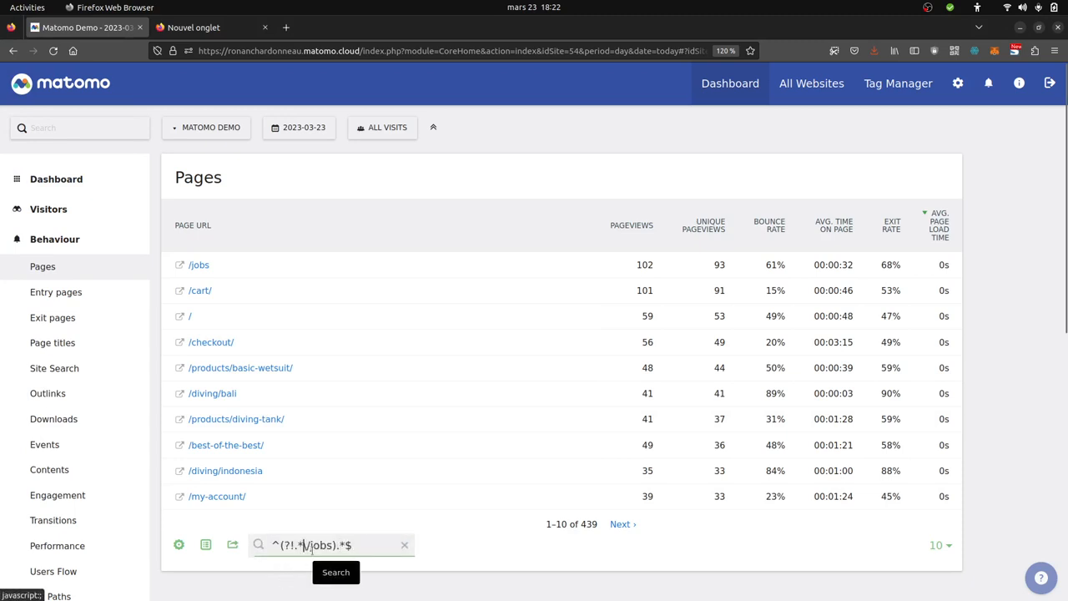
pyautogui.click(336, 570)
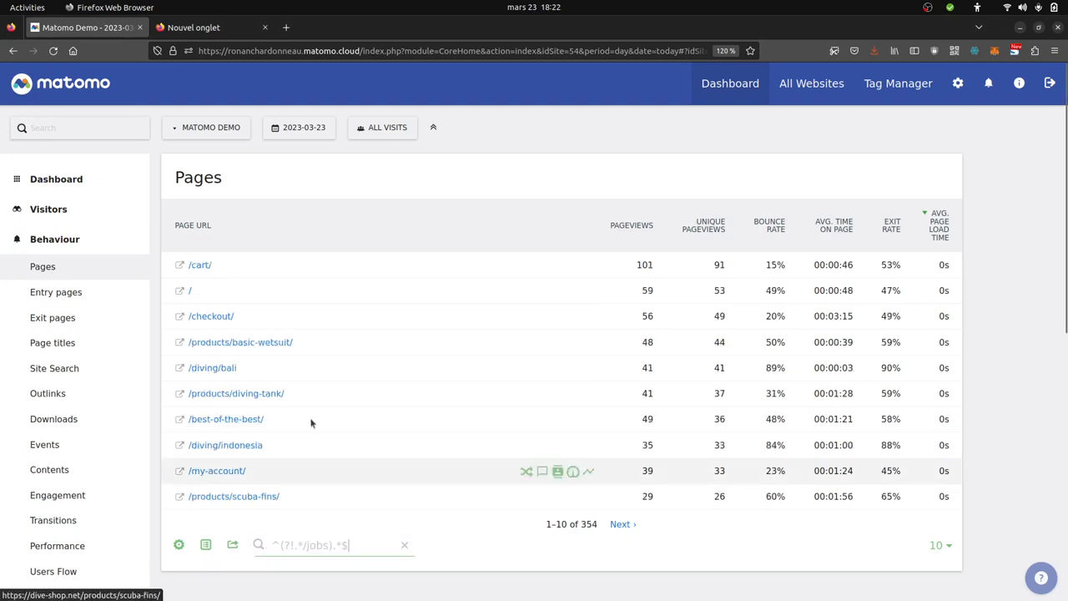
pyautogui.moveTo(222, 285)
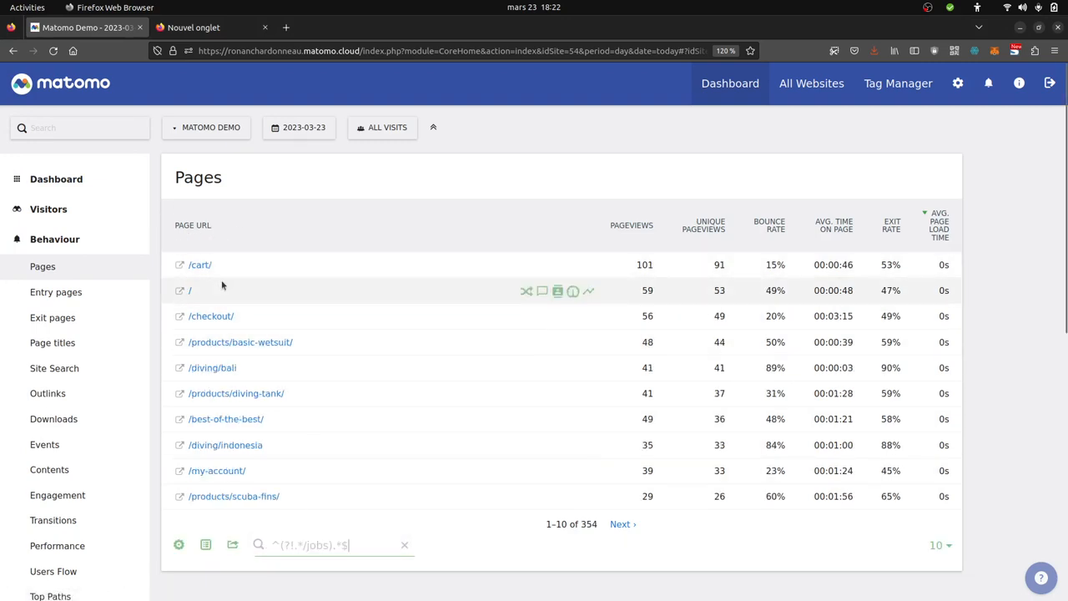
pyautogui.moveTo(260, 495)
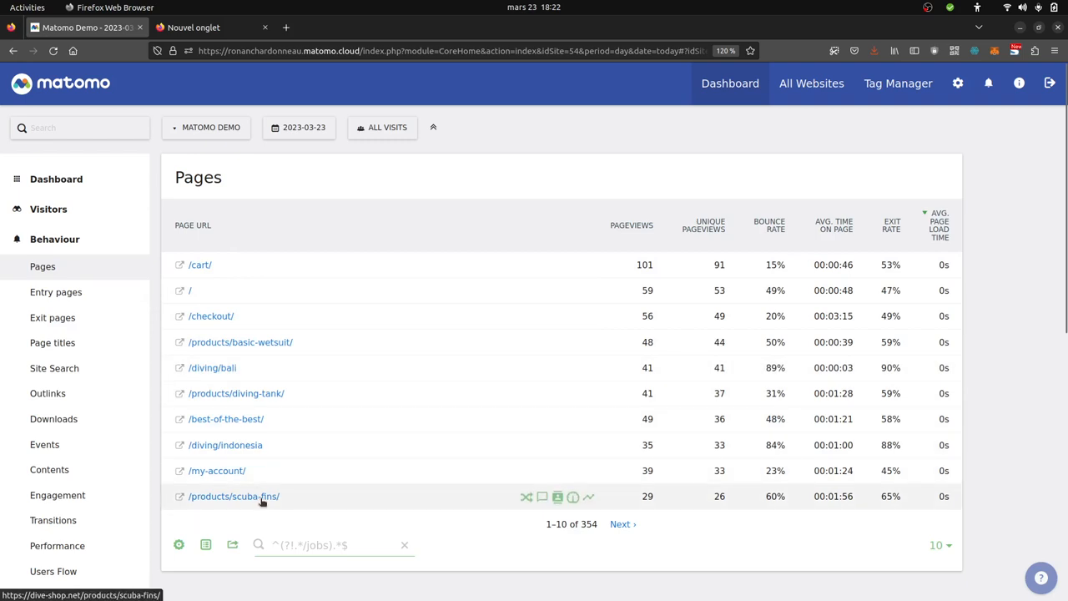
pyautogui.moveTo(221, 518)
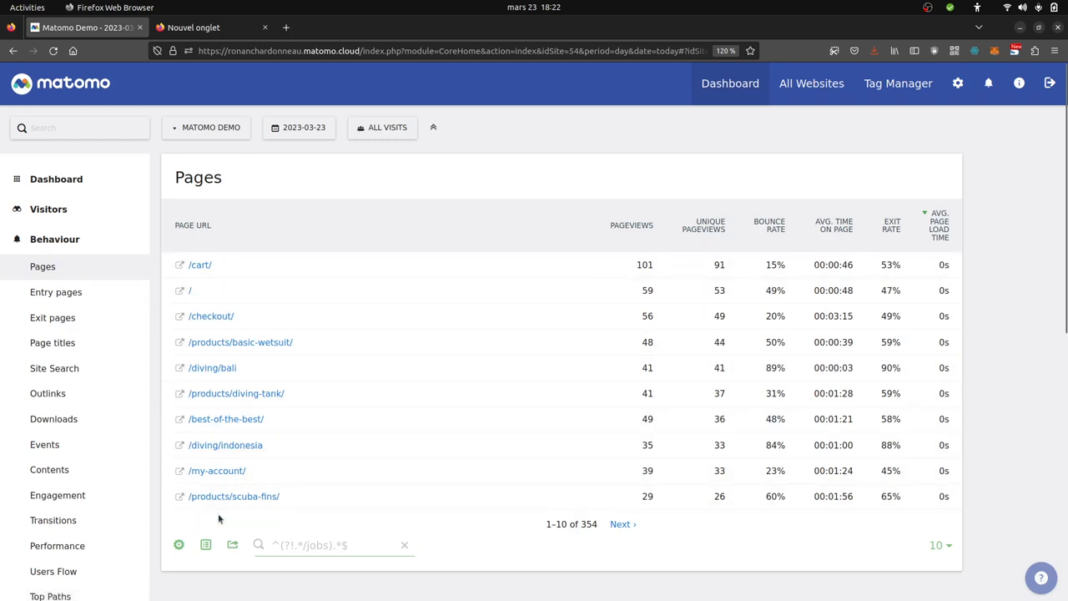
# - Show the export URL for the filtered Pages report, containing the /jobs-excluding regex
pyautogui.click(232, 544)
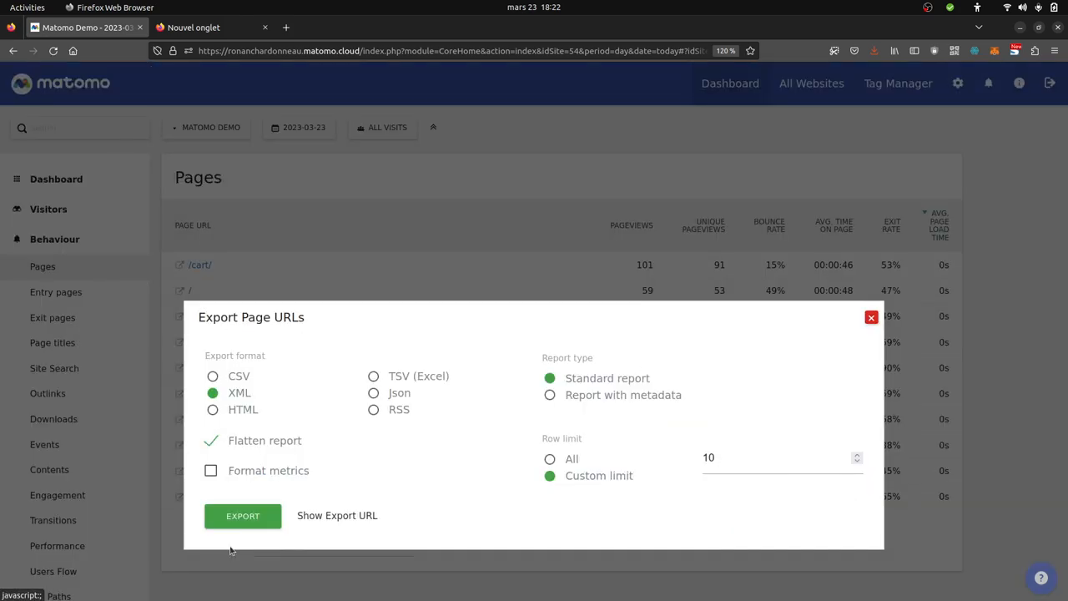
pyautogui.click(337, 514)
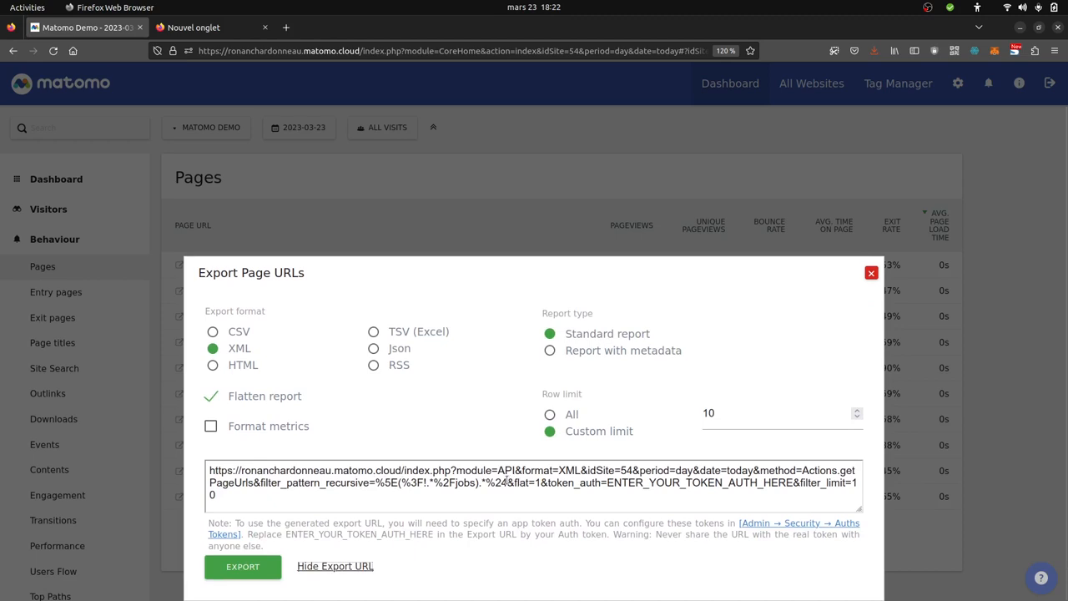
pyautogui.moveTo(380, 497)
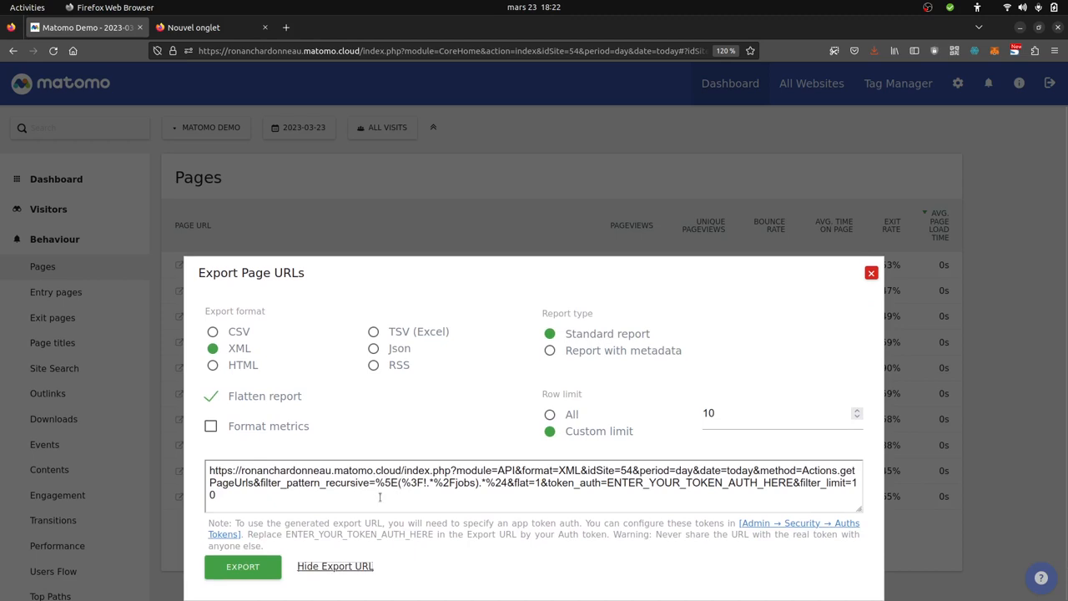
pyautogui.moveTo(731, 277)
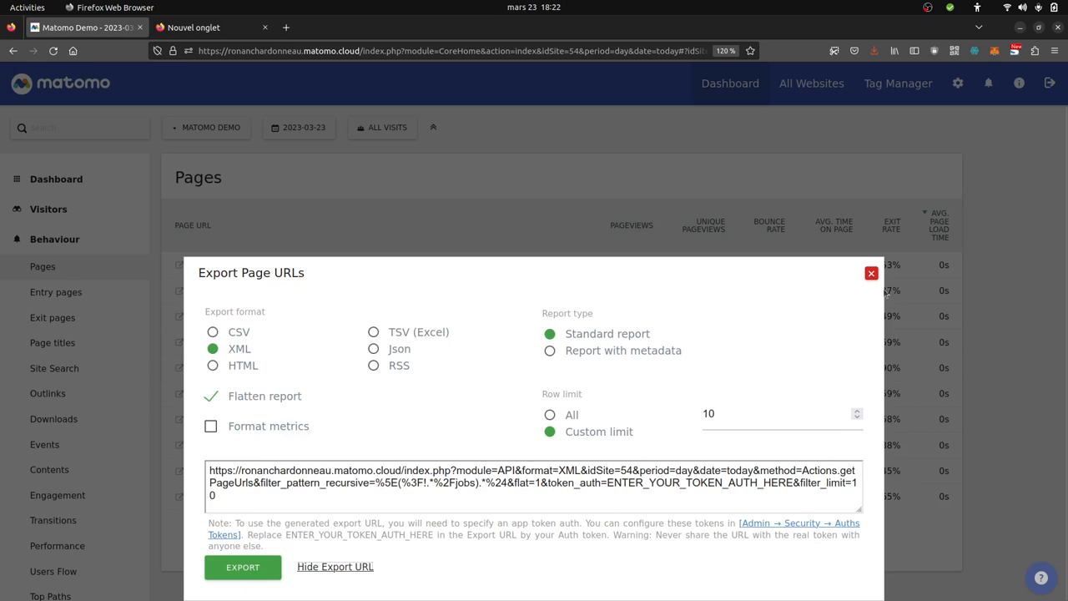
pyautogui.moveTo(871, 273)
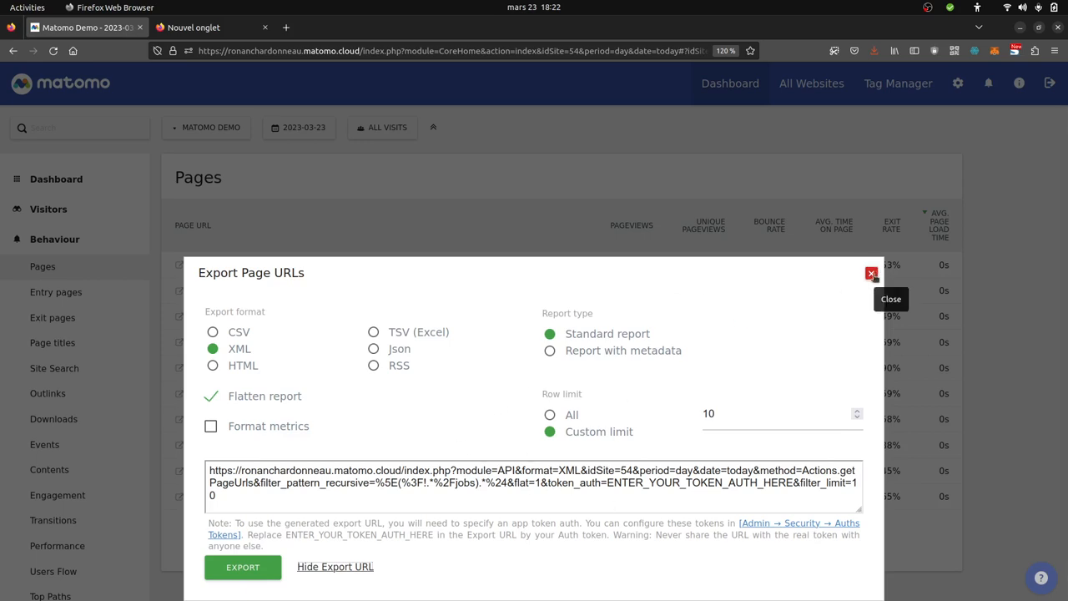